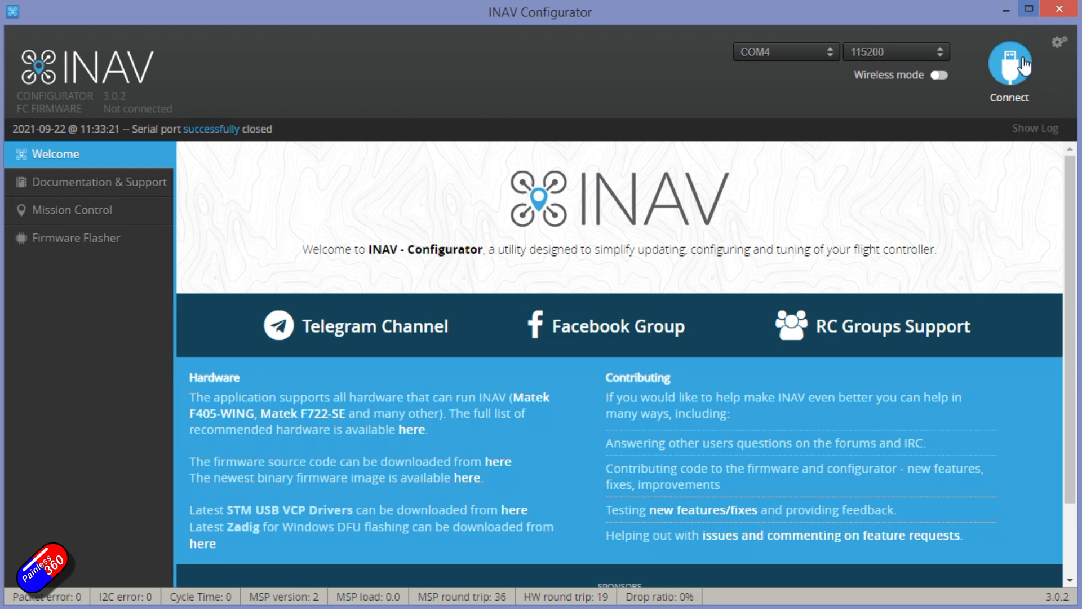
# Connect to the flight controller over COM4 so the Setup overview loads
pyautogui.click(1008, 66)
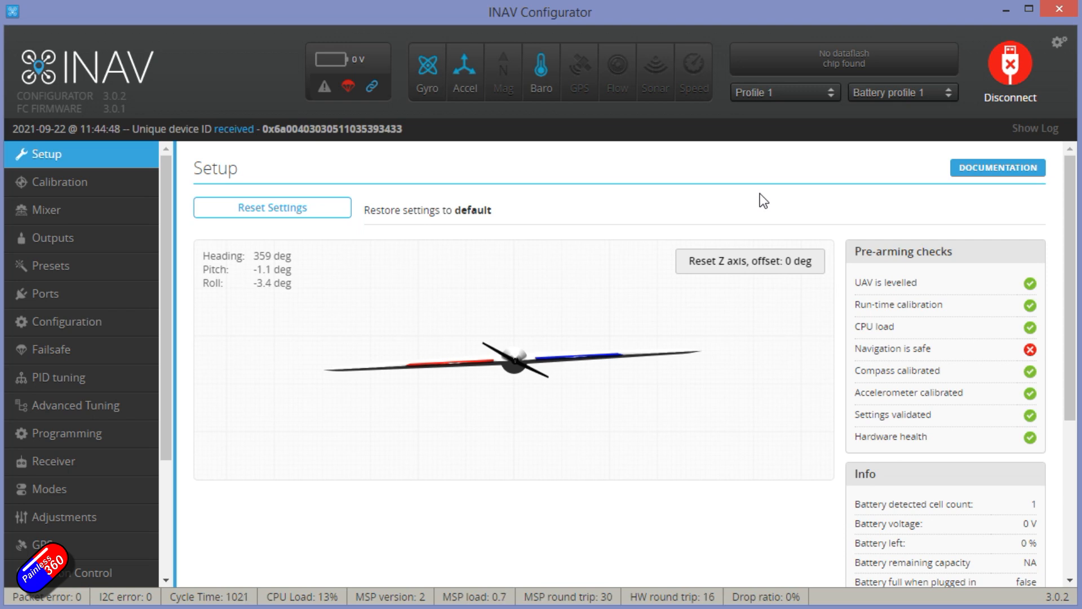
pyautogui.moveTo(579, 81)
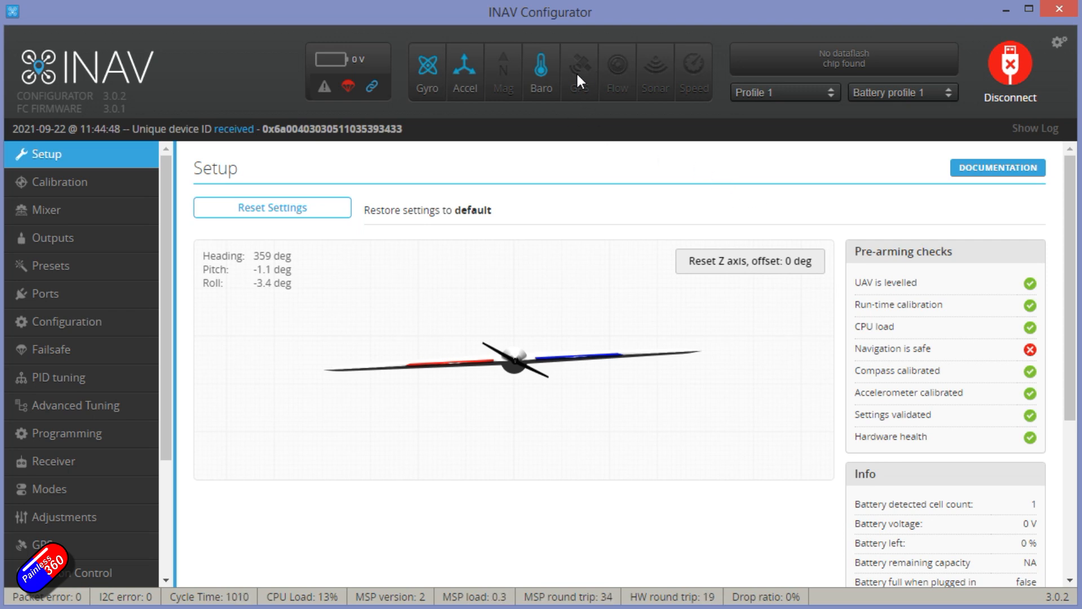
pyautogui.moveTo(117, 184)
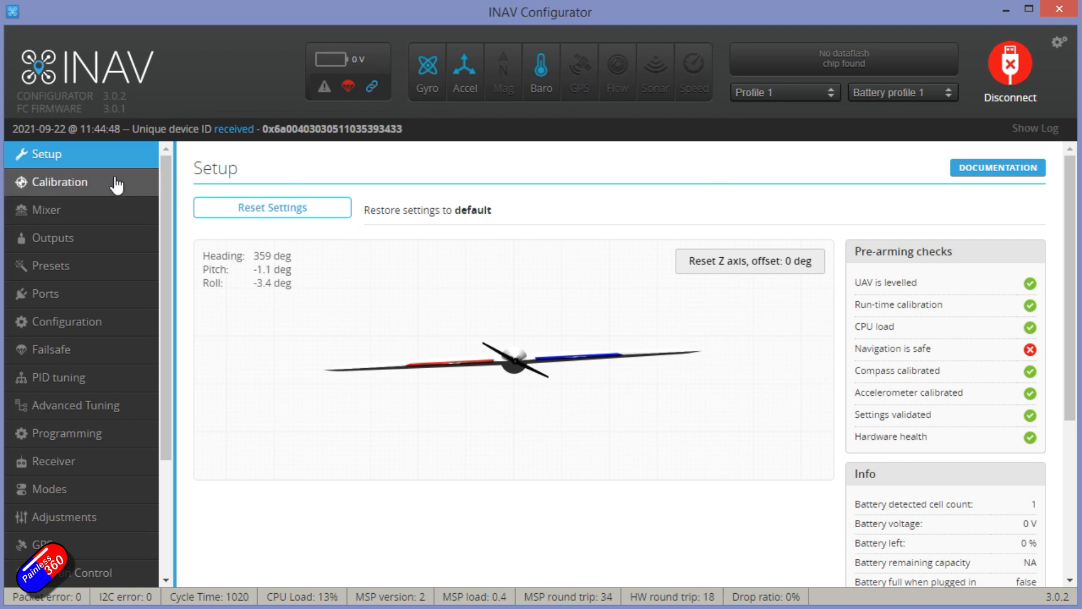
# Review the Mixer's flying-wing output mapping, motor mix and servo mix rules, then move to Outputs
pyautogui.click(47, 210)
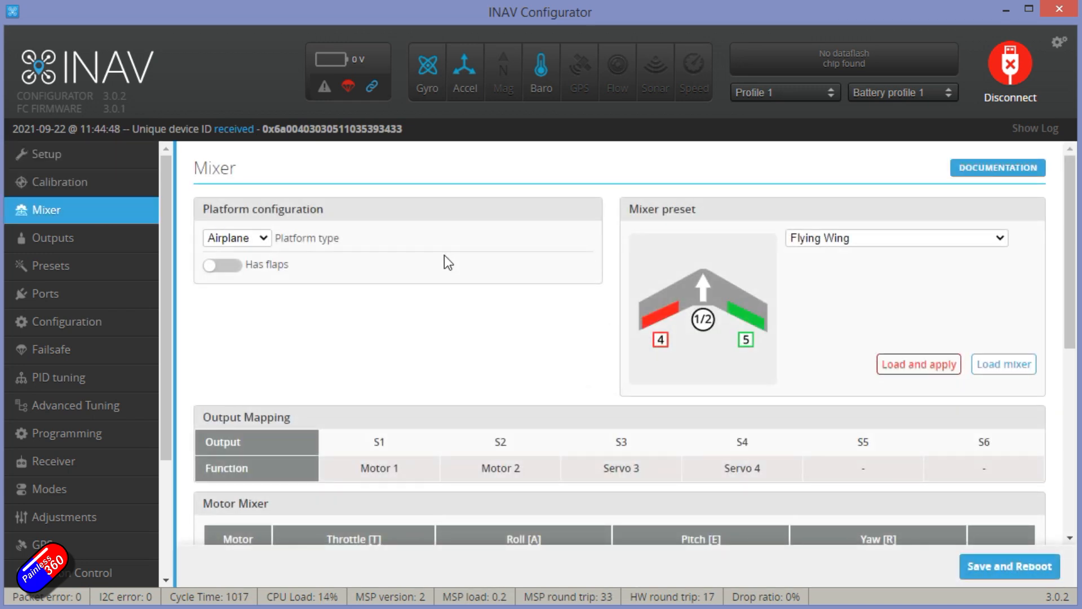
pyautogui.scroll(-3)
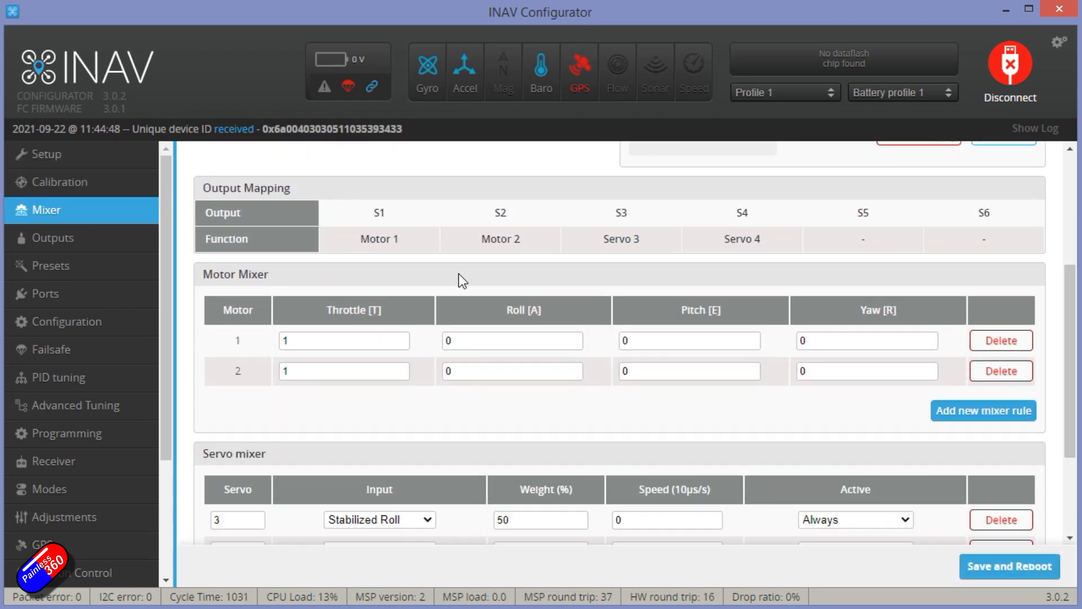
pyautogui.scroll(-3)
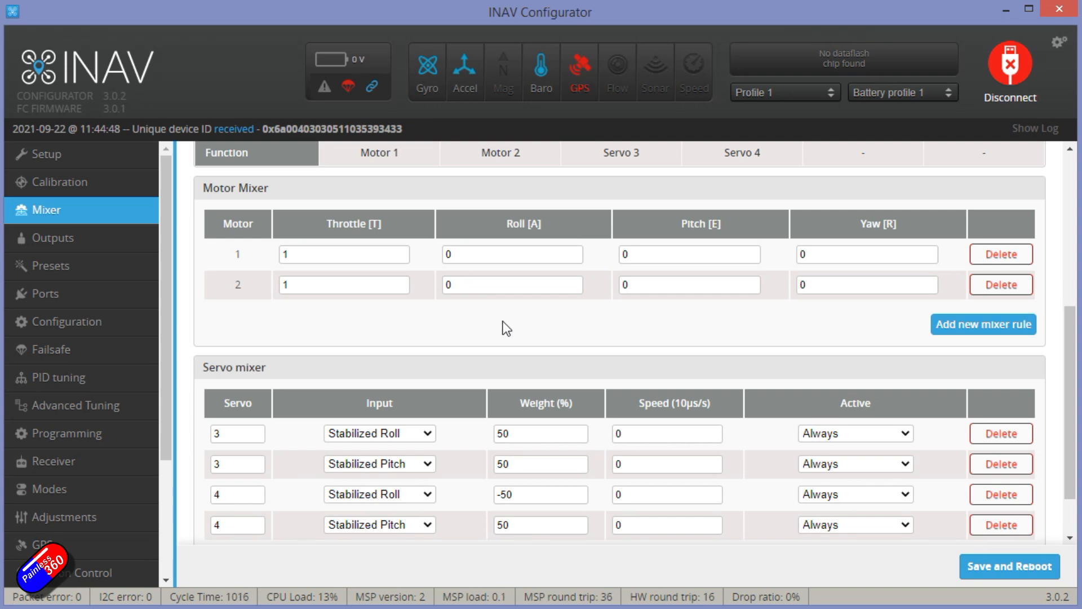
pyautogui.scroll(-3)
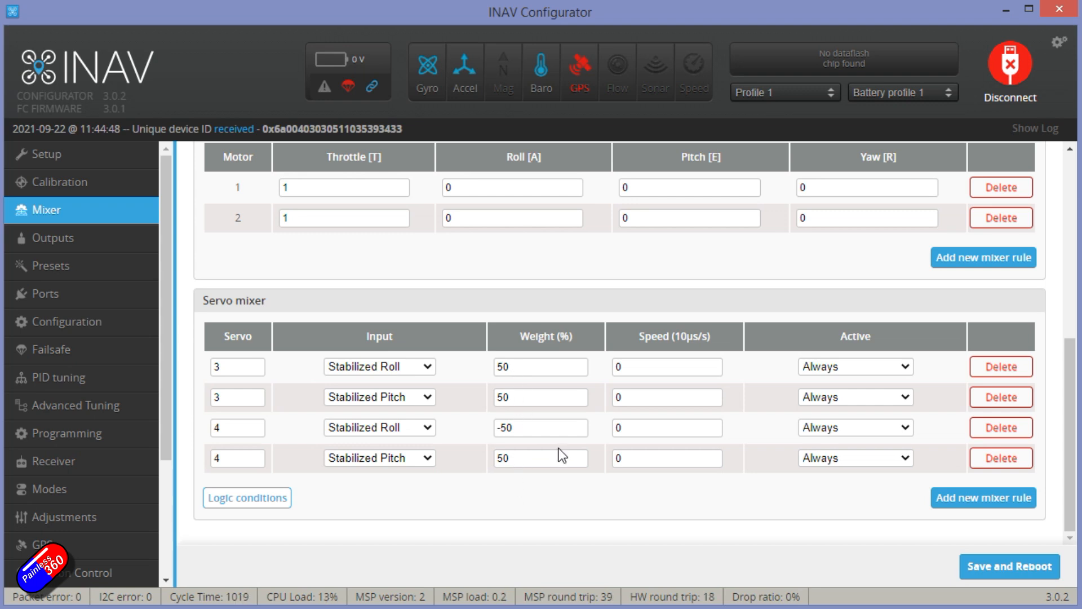
pyautogui.moveTo(550, 453)
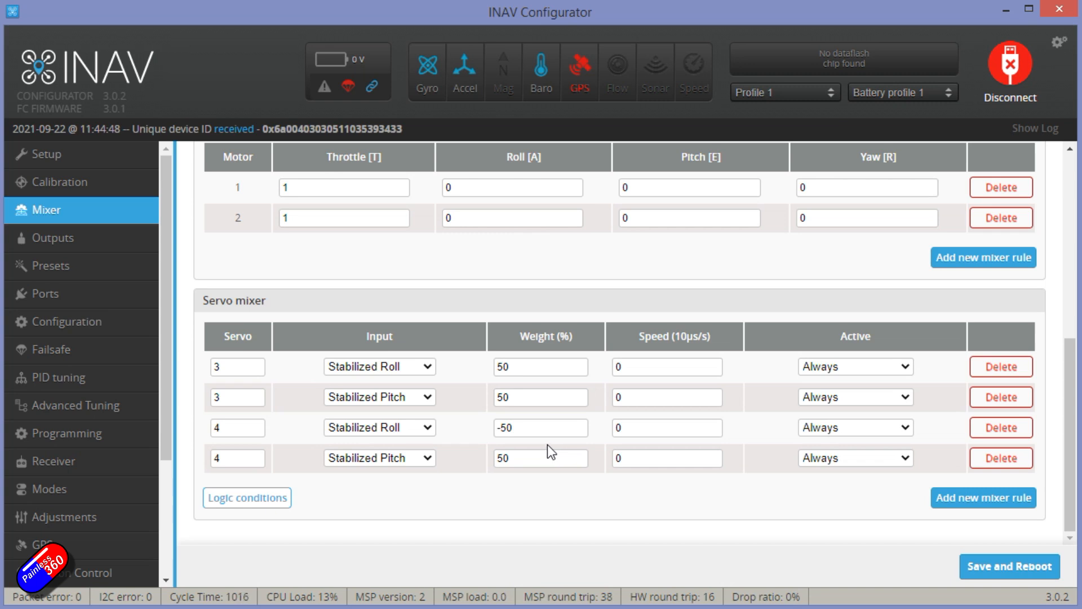
pyautogui.click(53, 238)
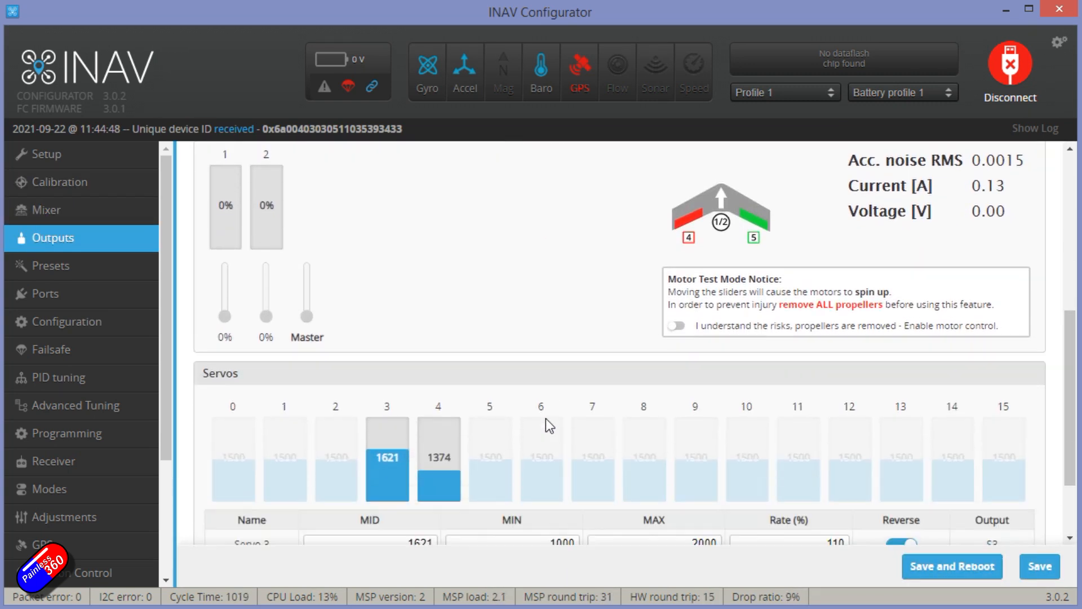
# Check the Servos table, highlighting Servo 3's midpoint of 1621, then move to Configuration
pyautogui.scroll(-3)
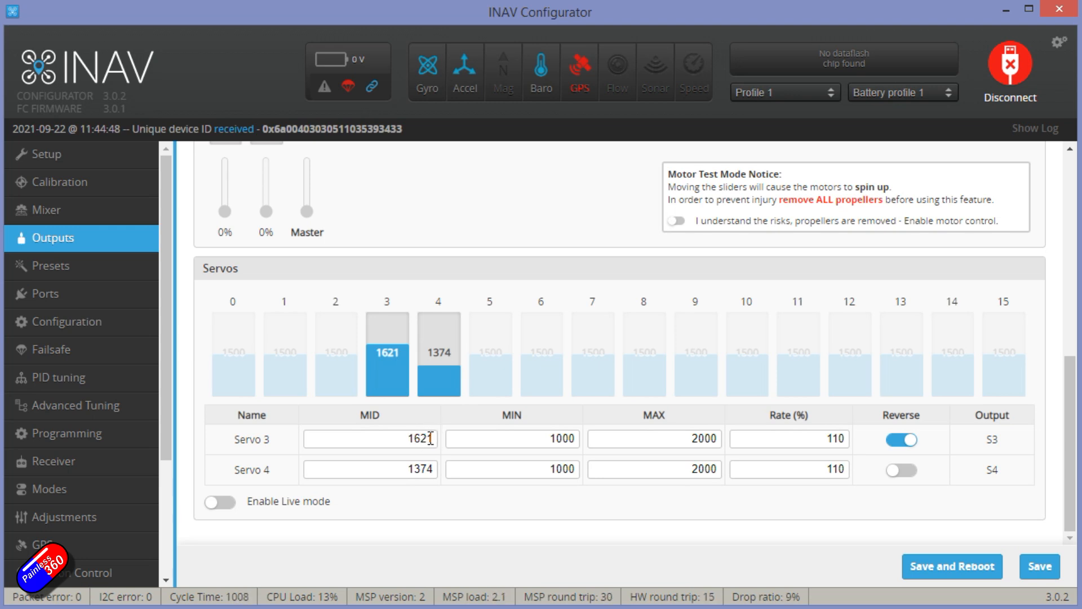
pyautogui.tripleClick(369, 438)
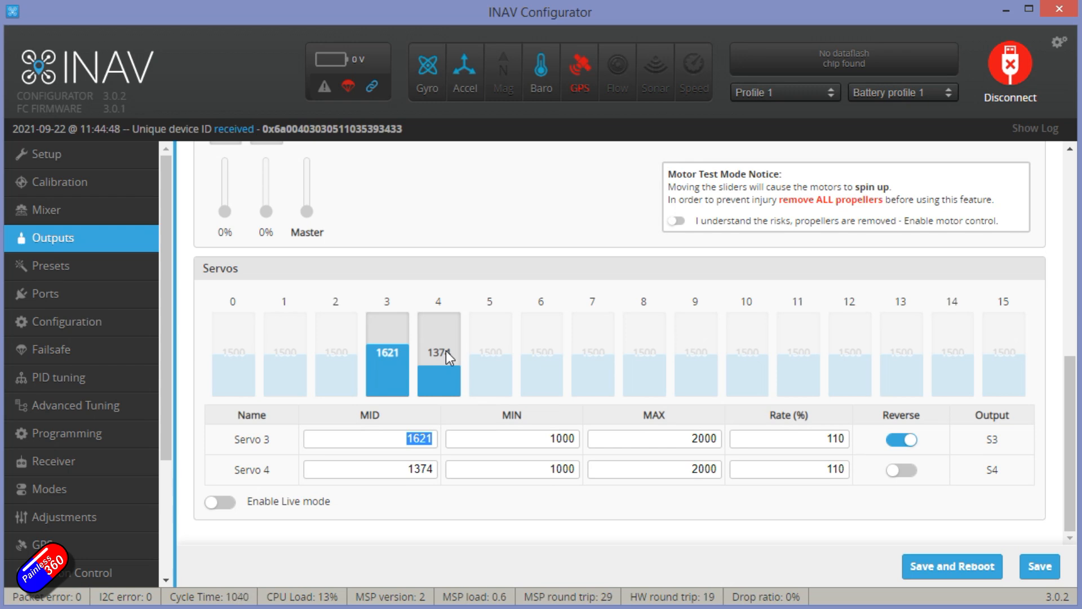
pyautogui.moveTo(447, 331)
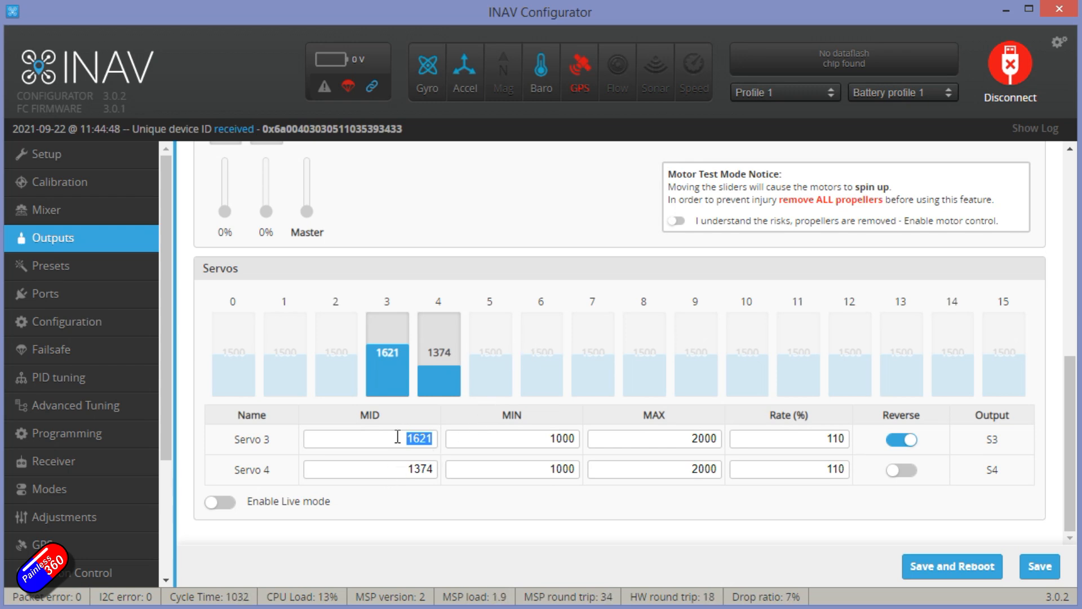
pyautogui.moveTo(406, 396)
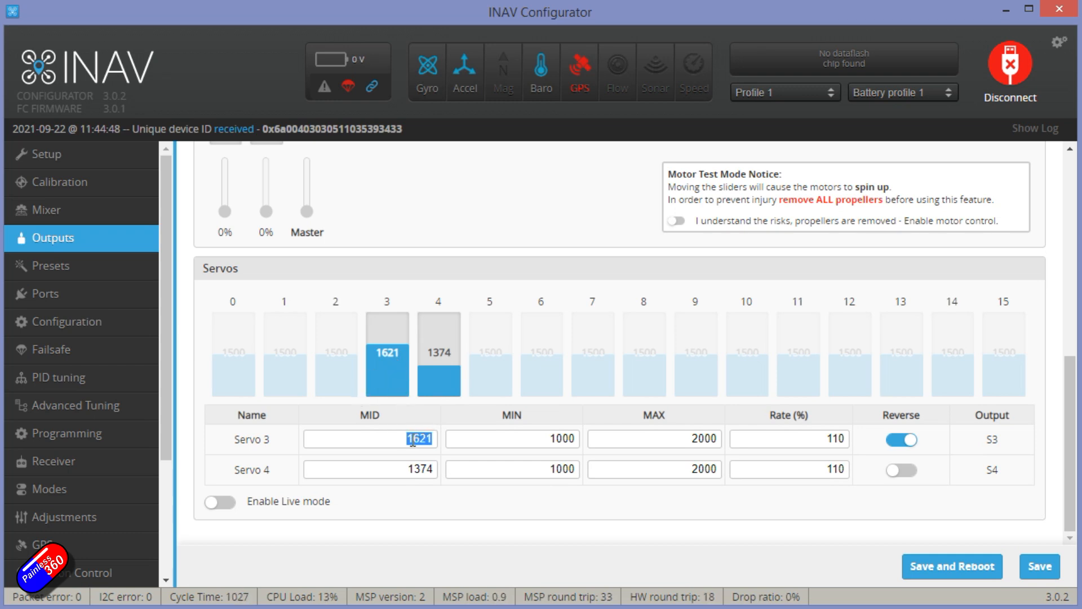
pyautogui.moveTo(425, 409)
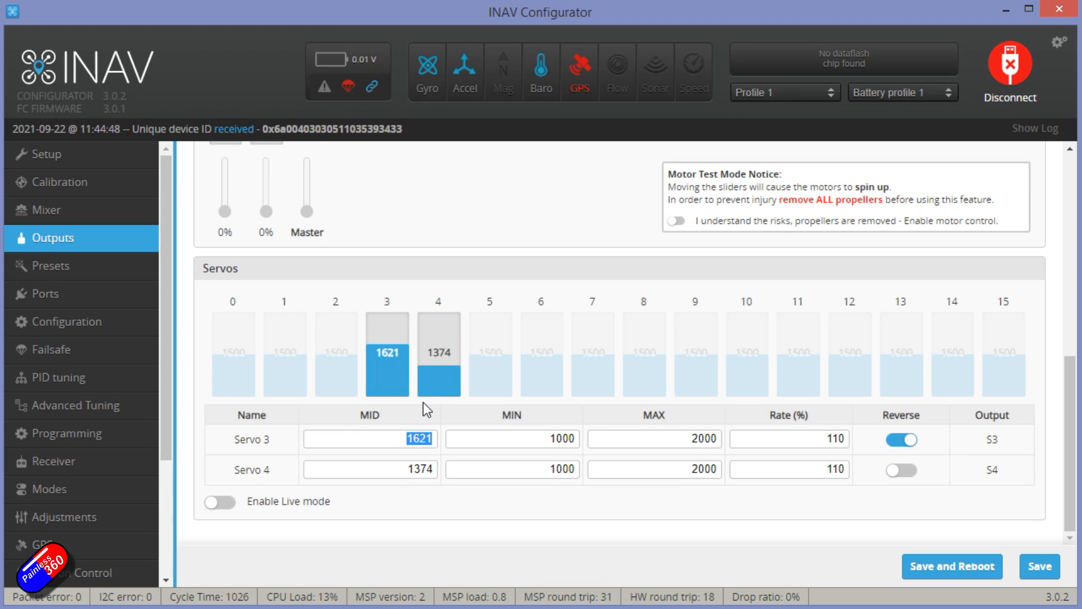
pyautogui.moveTo(371, 373)
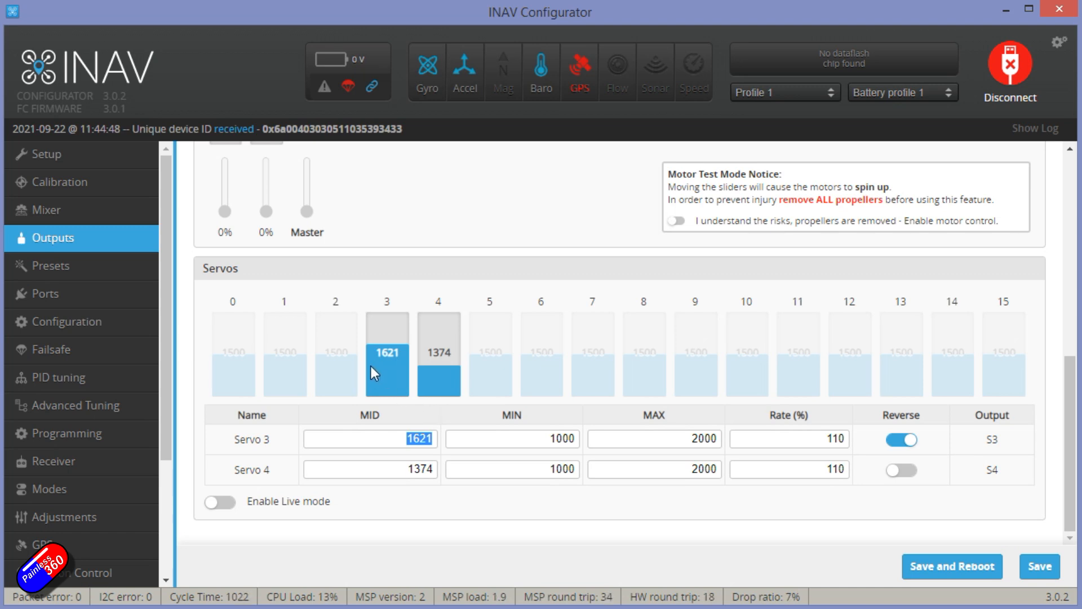
pyautogui.click(66, 321)
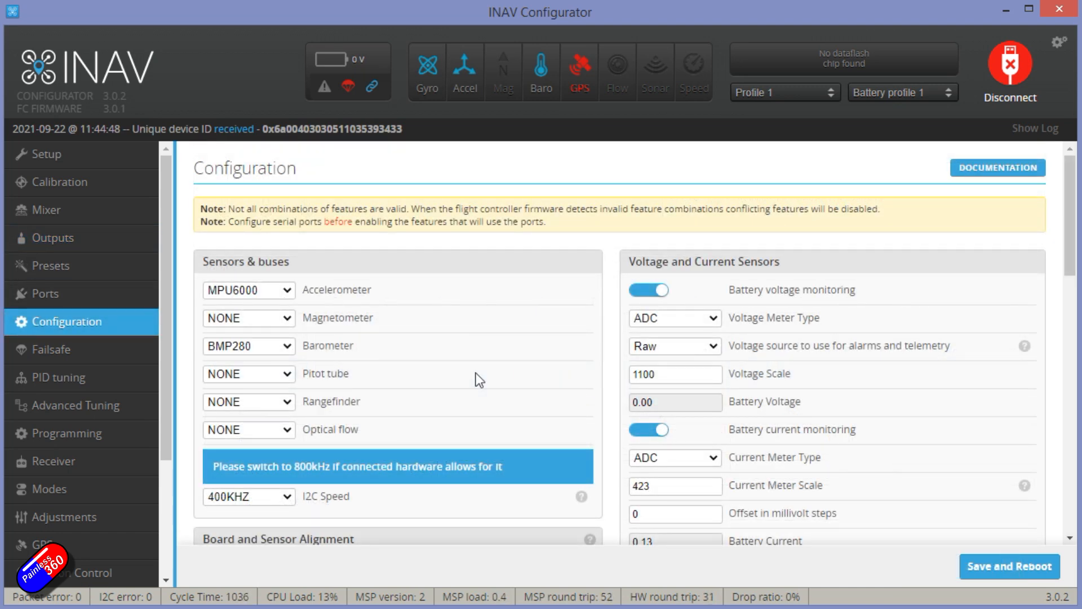
# Review sensor, alignment and battery settings, selecting the fw_level_pitch_trim name, then reach the CLI
pyautogui.scroll(-3)
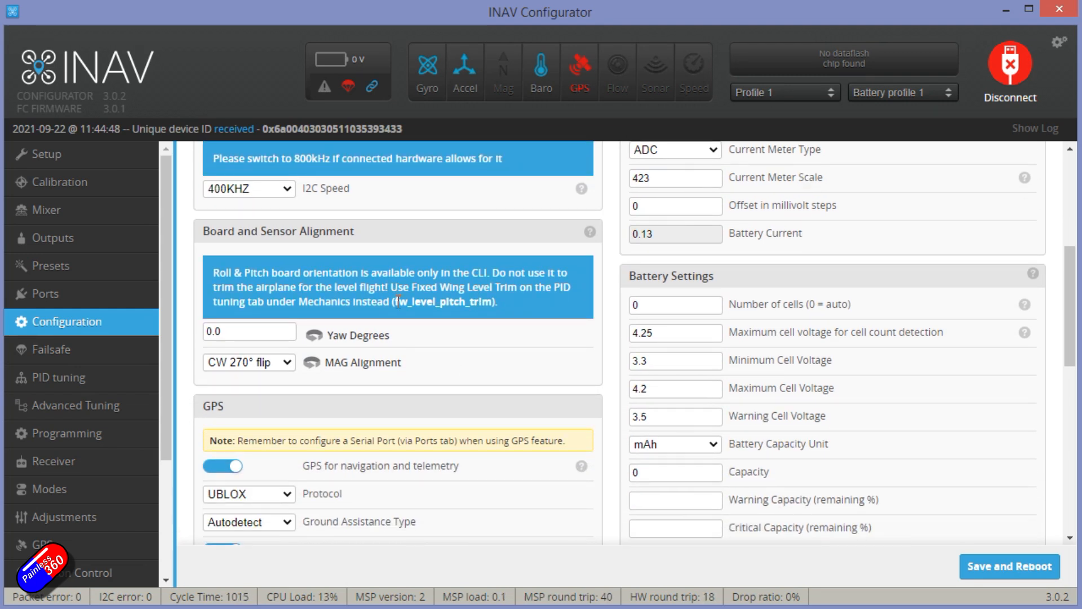
pyautogui.doubleClick(446, 302)
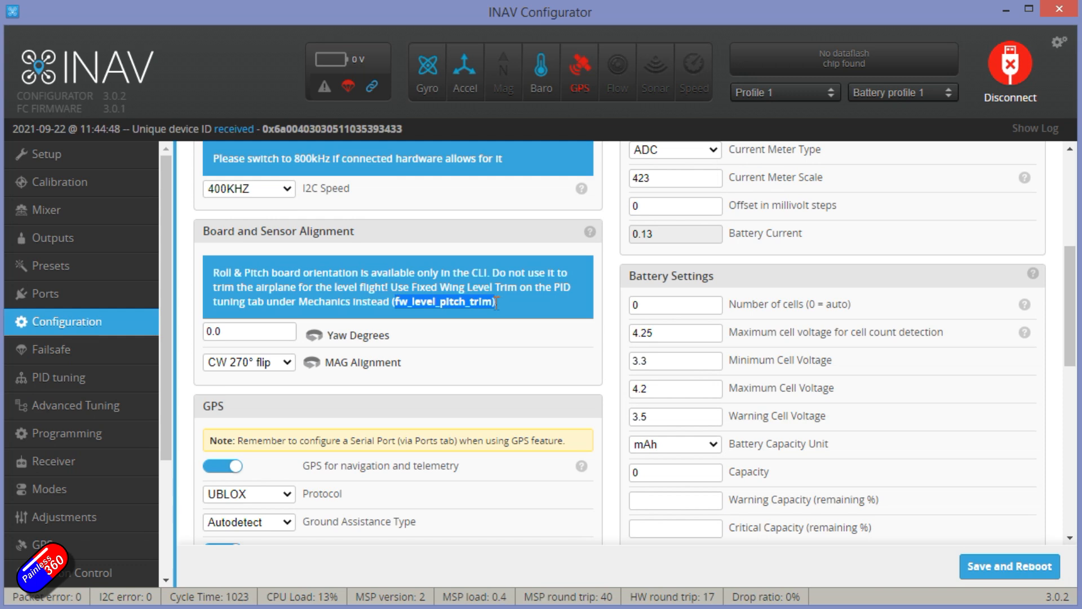
pyautogui.moveTo(475, 353)
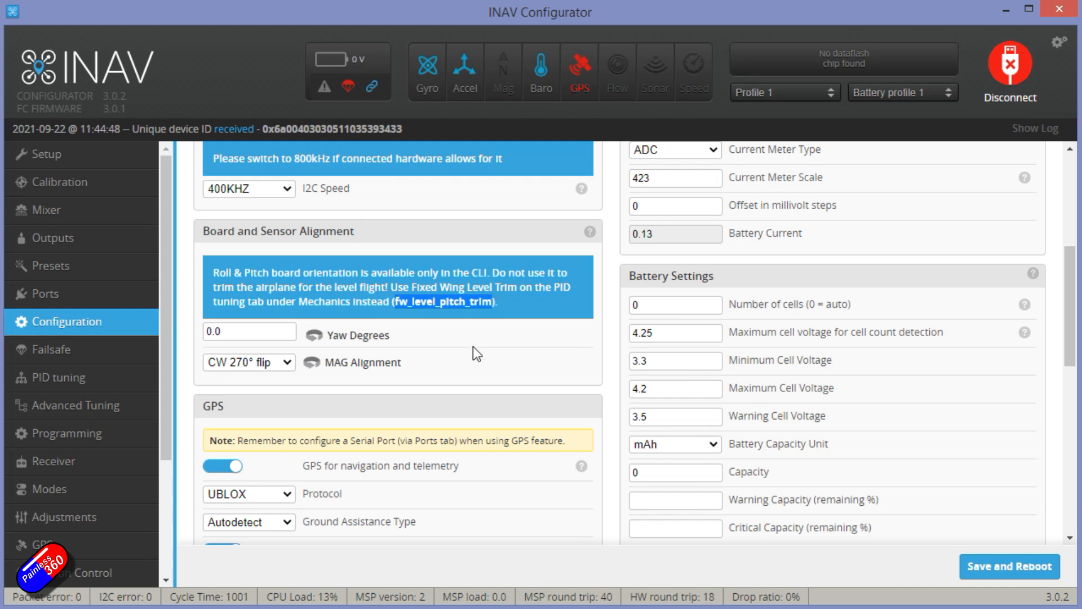
pyautogui.scroll(-3)
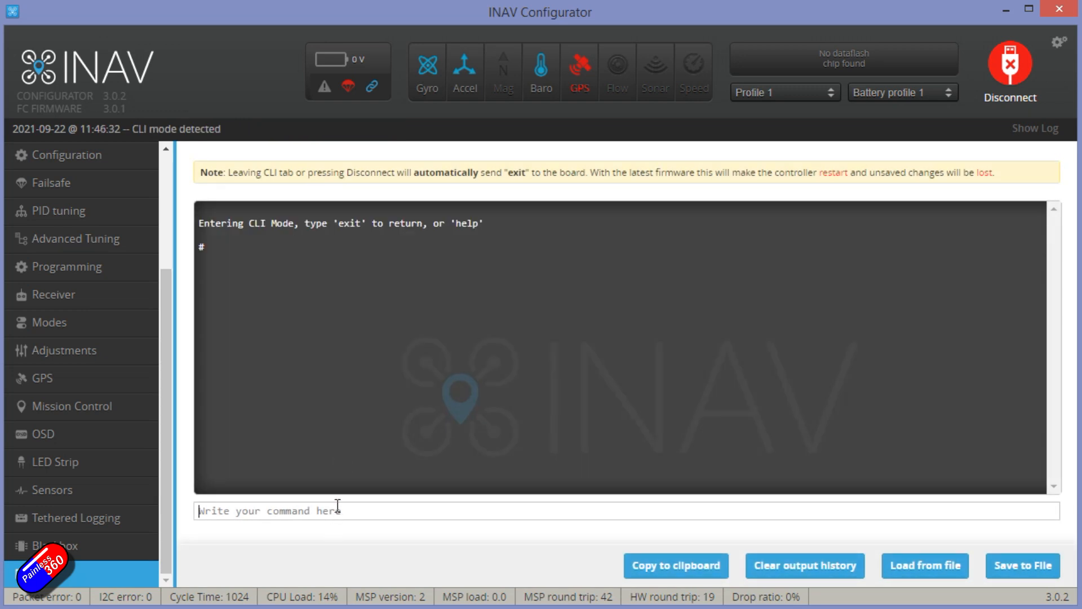
# Query 'get fw_level_pitch_trim' in the CLI, reading 7.463, then exit back to Configuration
pyautogui.write('get fw_level_pitch_trim')
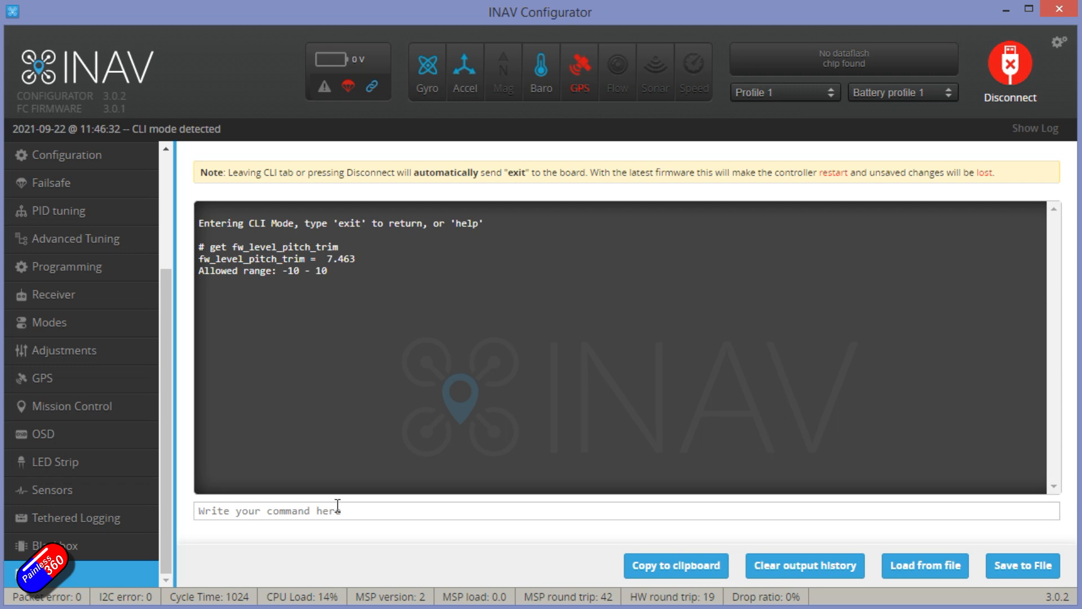
pyautogui.click(276, 510)
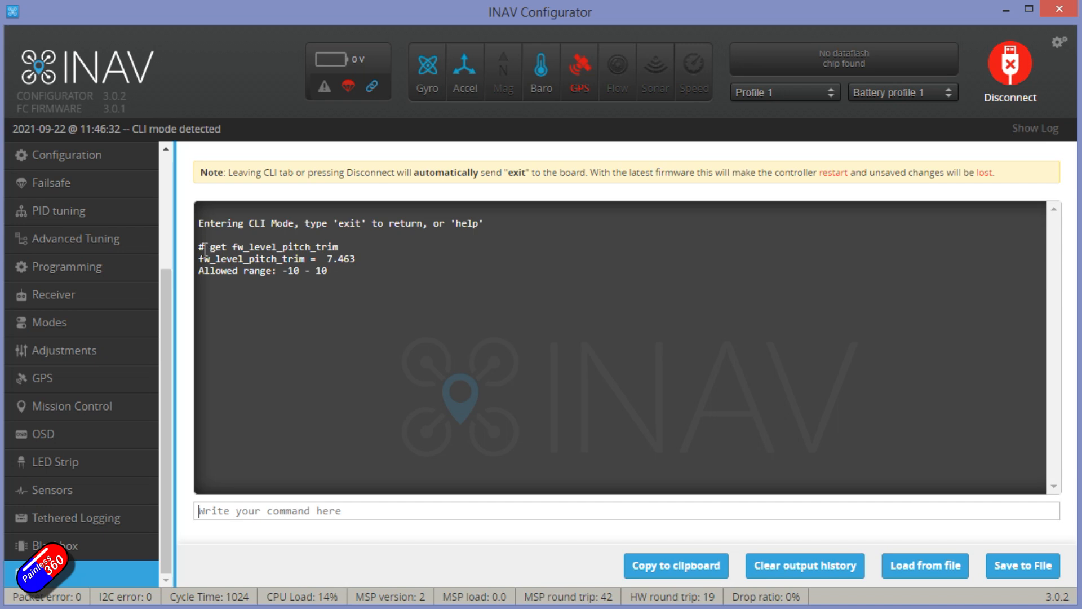
pyautogui.moveTo(377, 275)
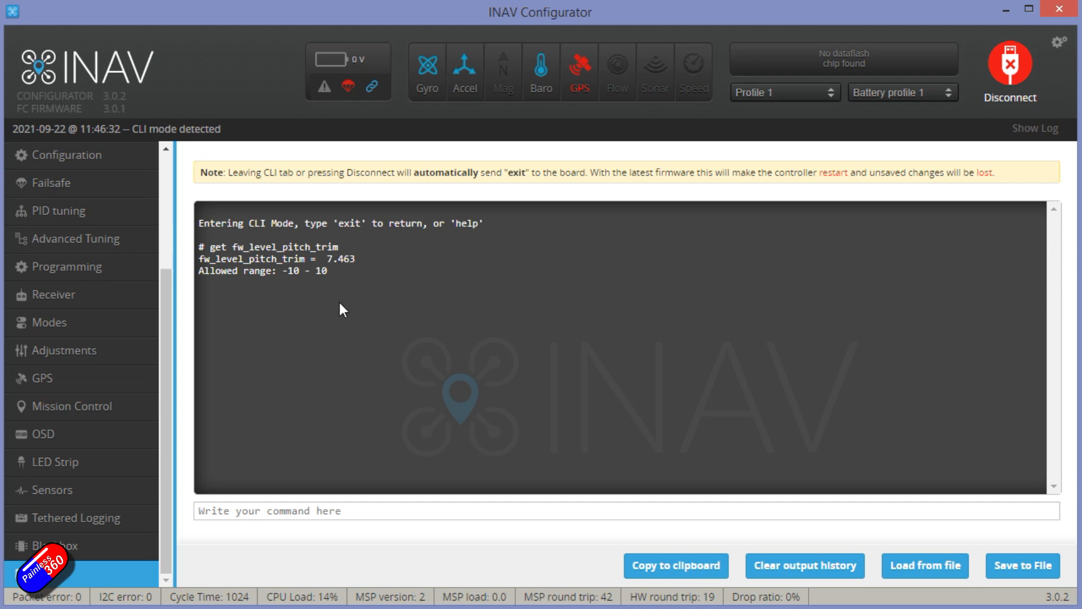
pyautogui.write('ex')
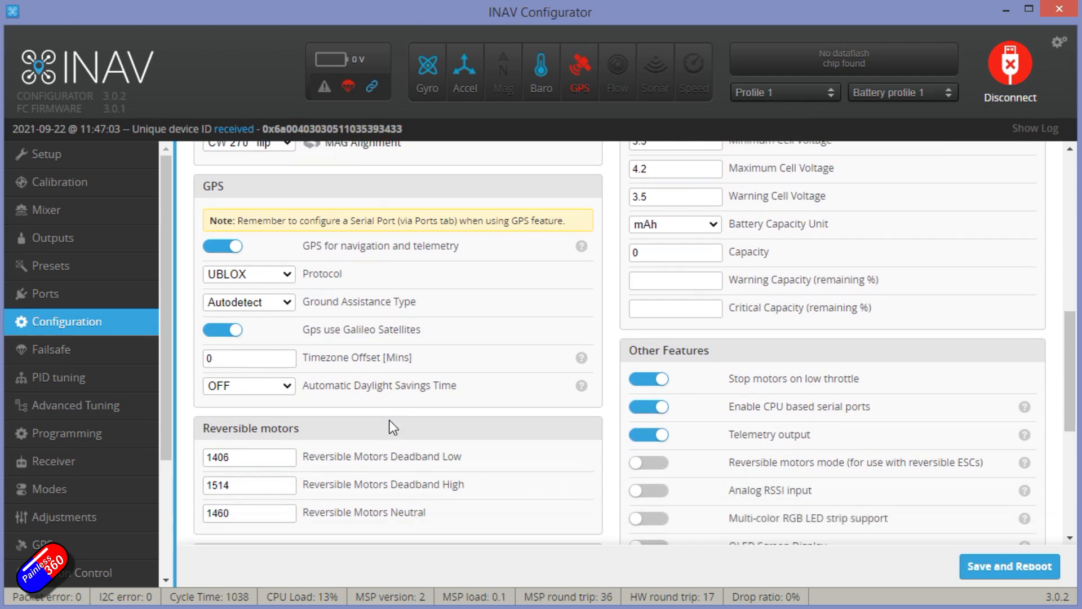
pyautogui.scroll(-3)
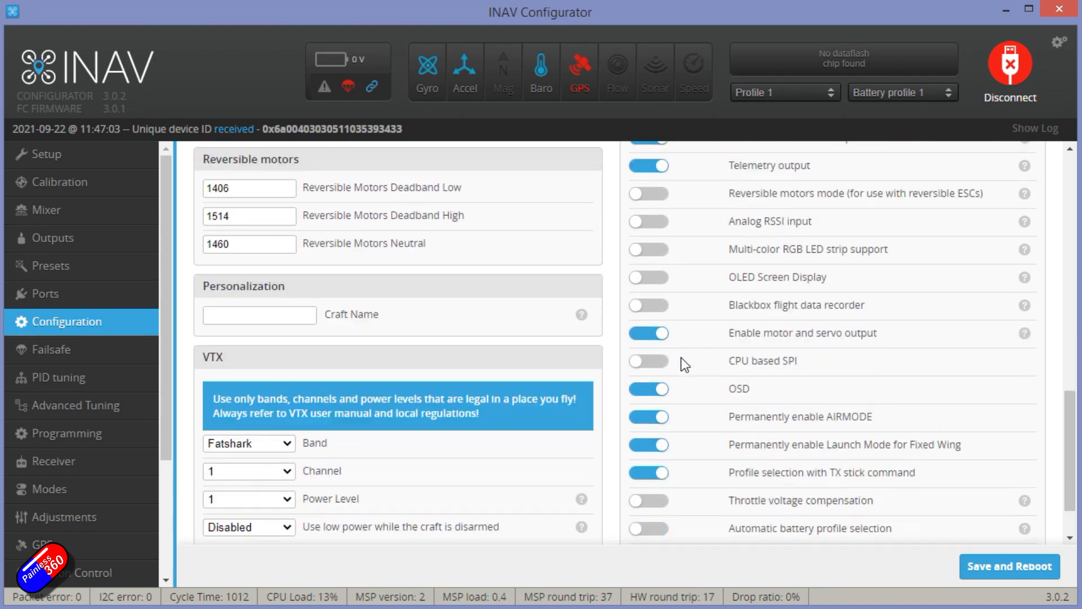
pyautogui.scroll(-3)
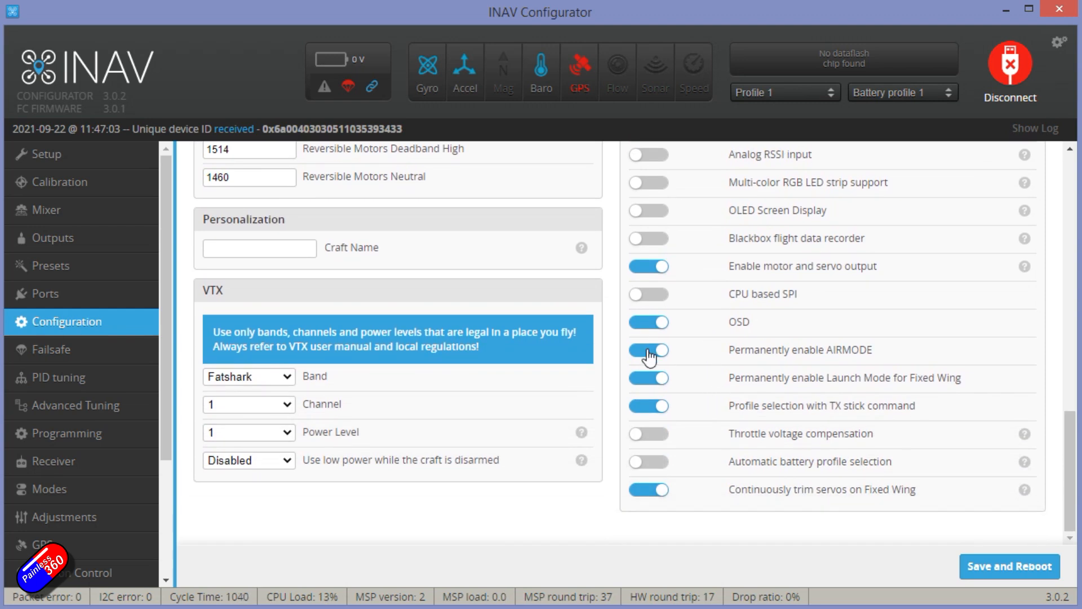
pyautogui.click(647, 349)
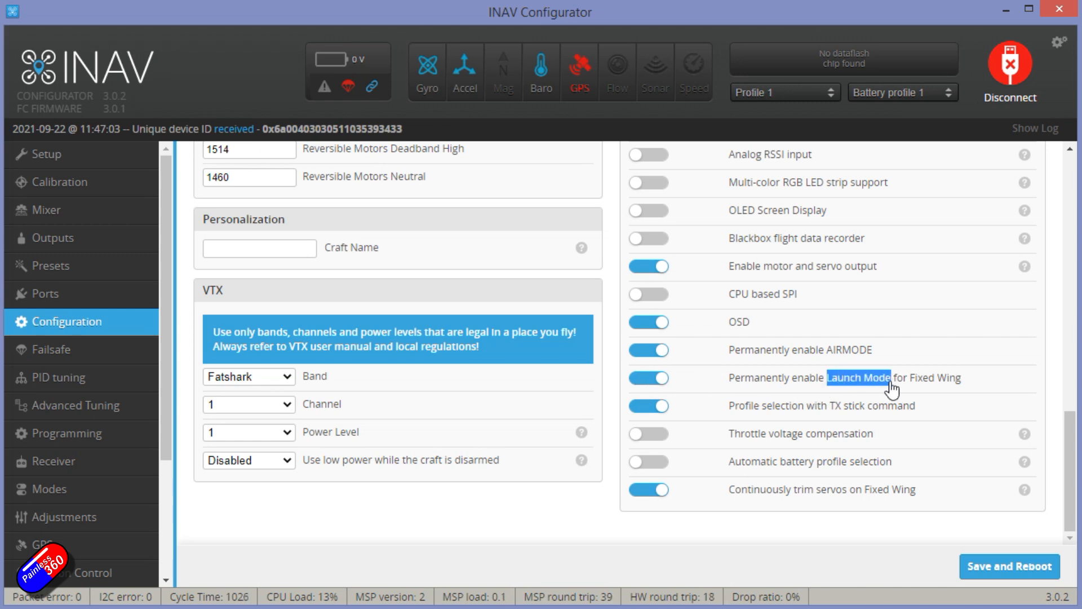
pyautogui.moveTo(775, 407)
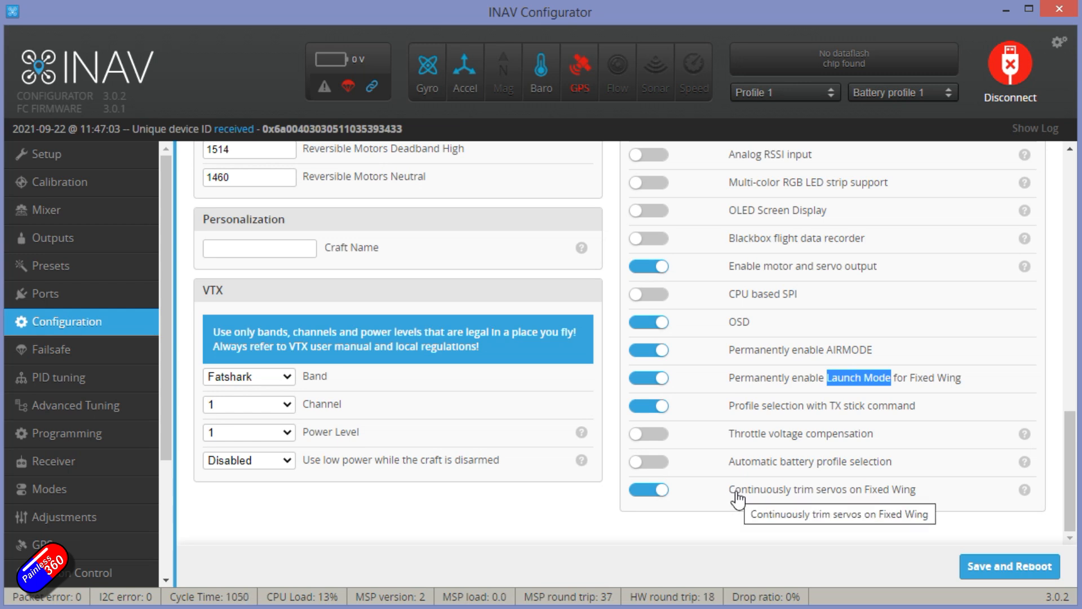
pyautogui.moveTo(731, 499)
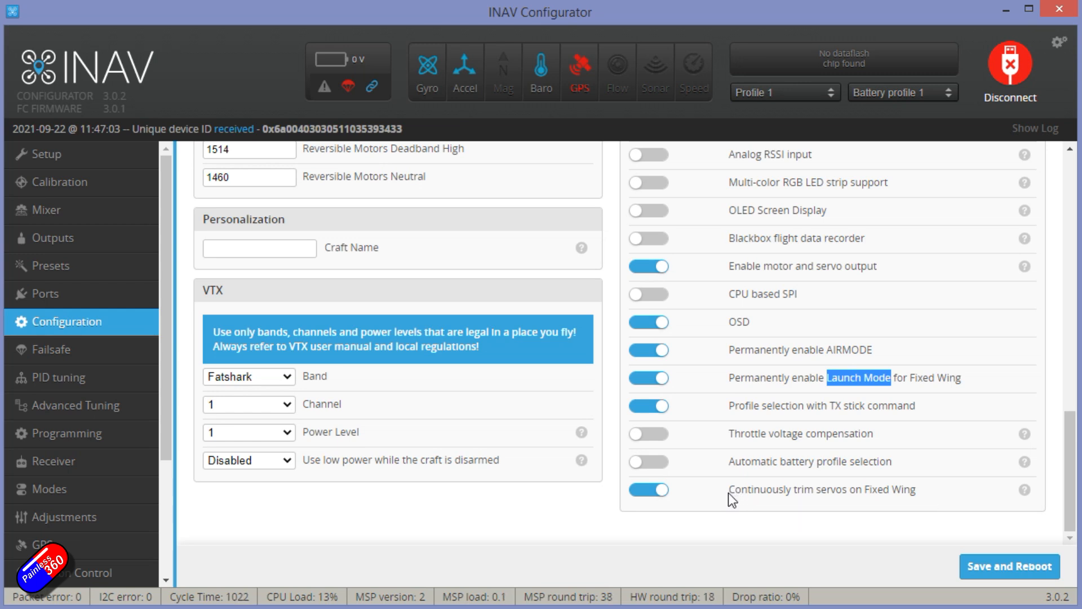
pyautogui.moveTo(868, 505)
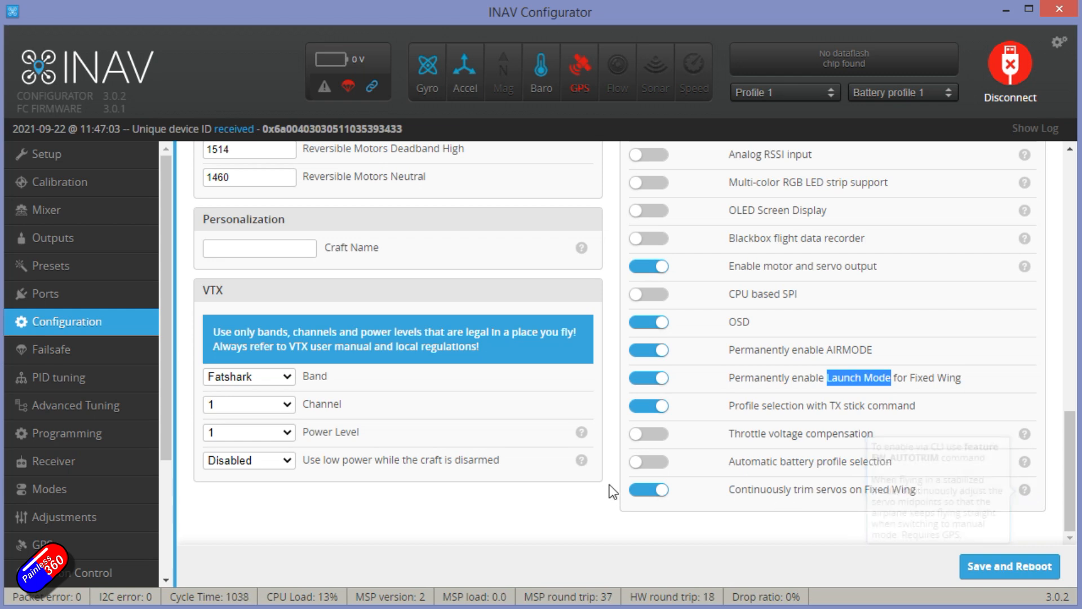
# Look over the fw_launch CLI output, including nav_fw_launch_climb_angle = 25
pyautogui.click(51, 350)
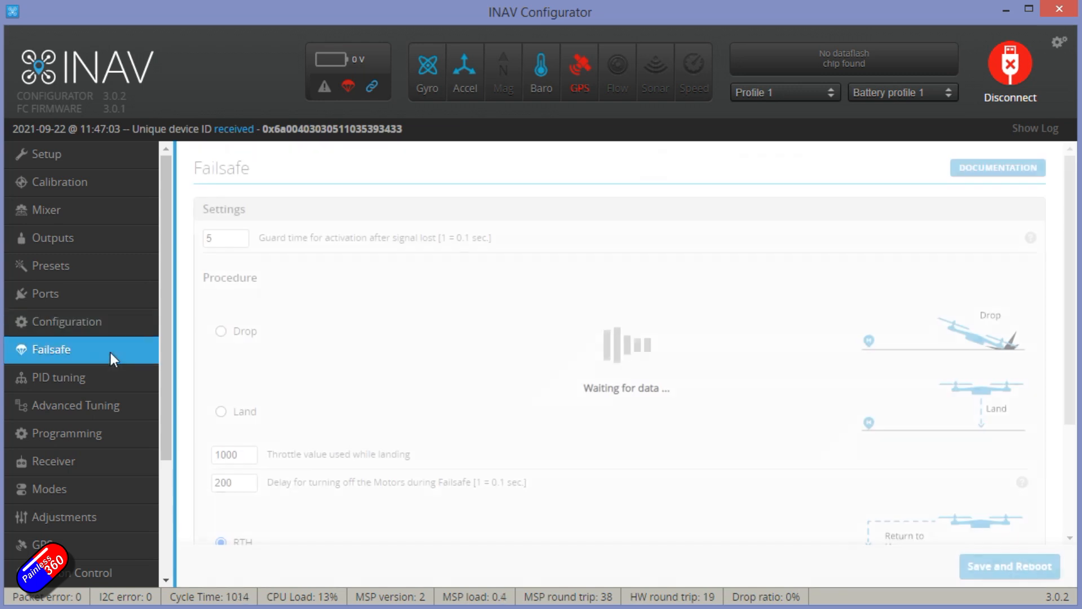
pyautogui.scroll(-3)
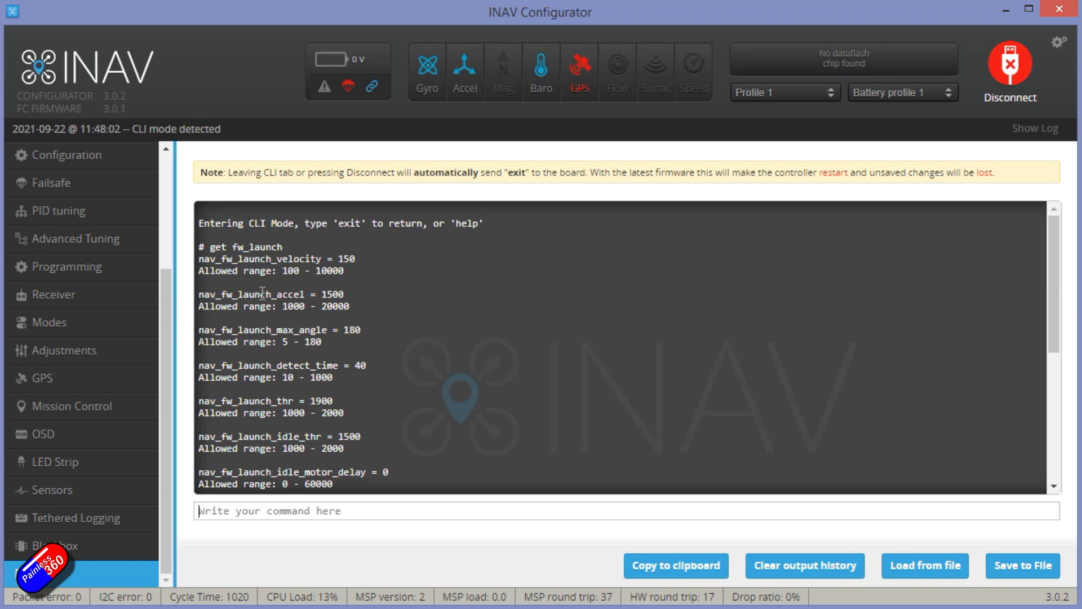
pyautogui.moveTo(393, 398)
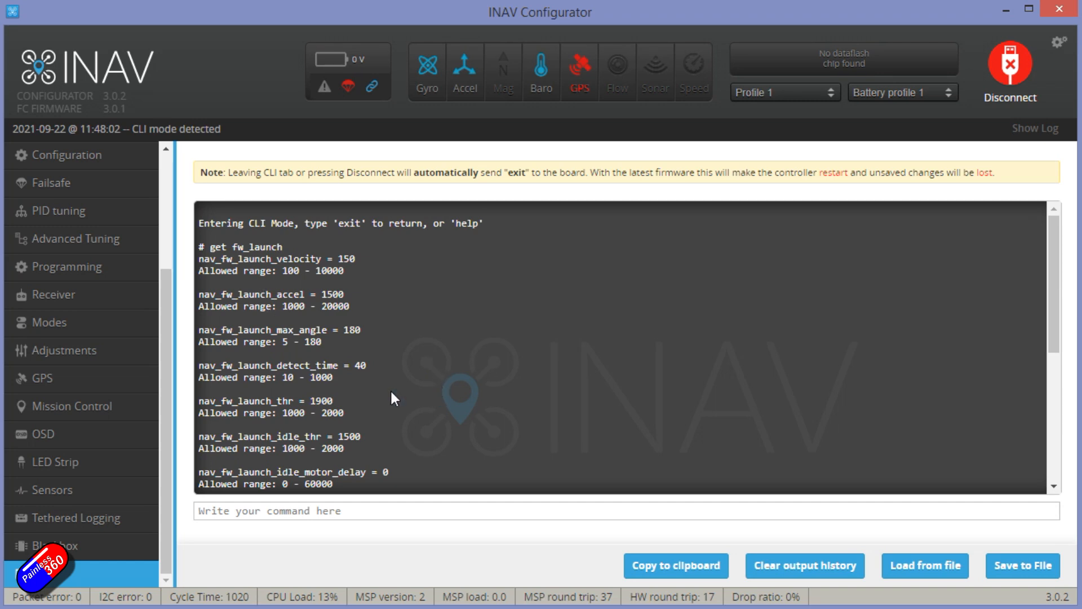
pyautogui.scroll(-3)
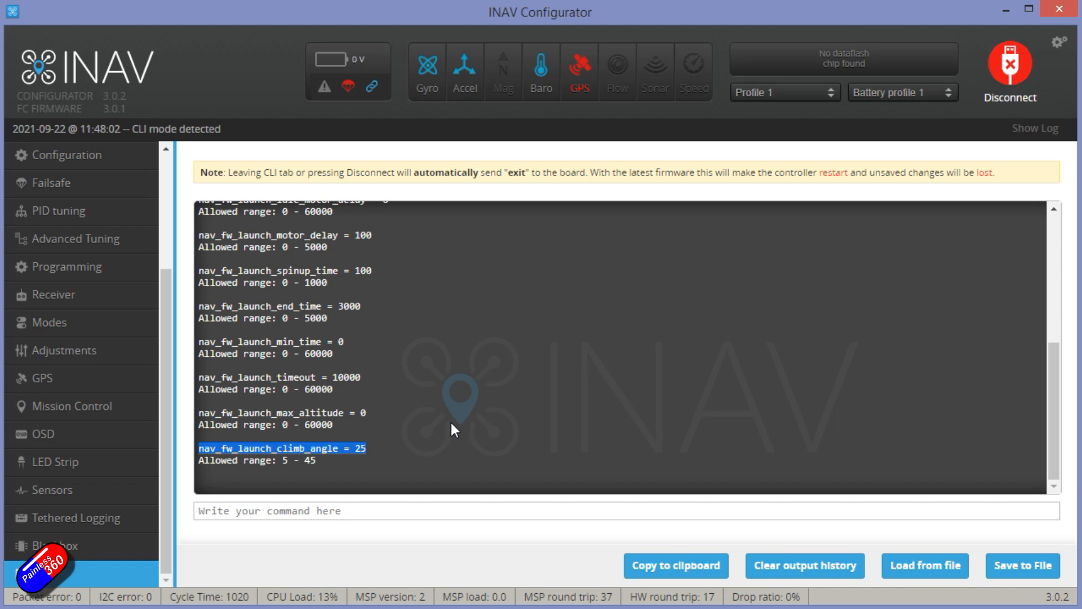
pyautogui.moveTo(454, 419)
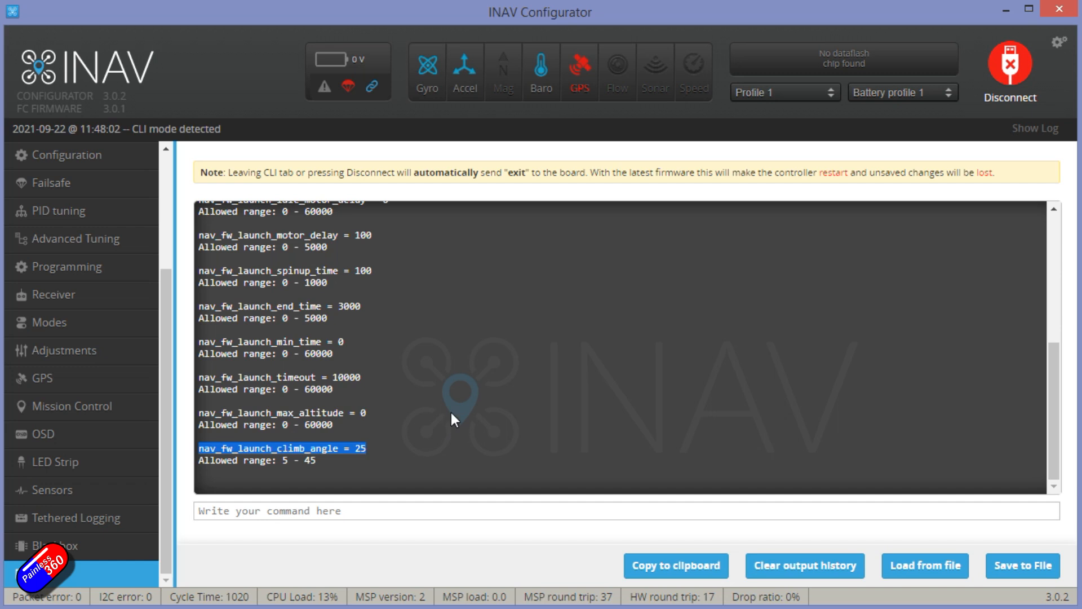
pyautogui.moveTo(370, 465)
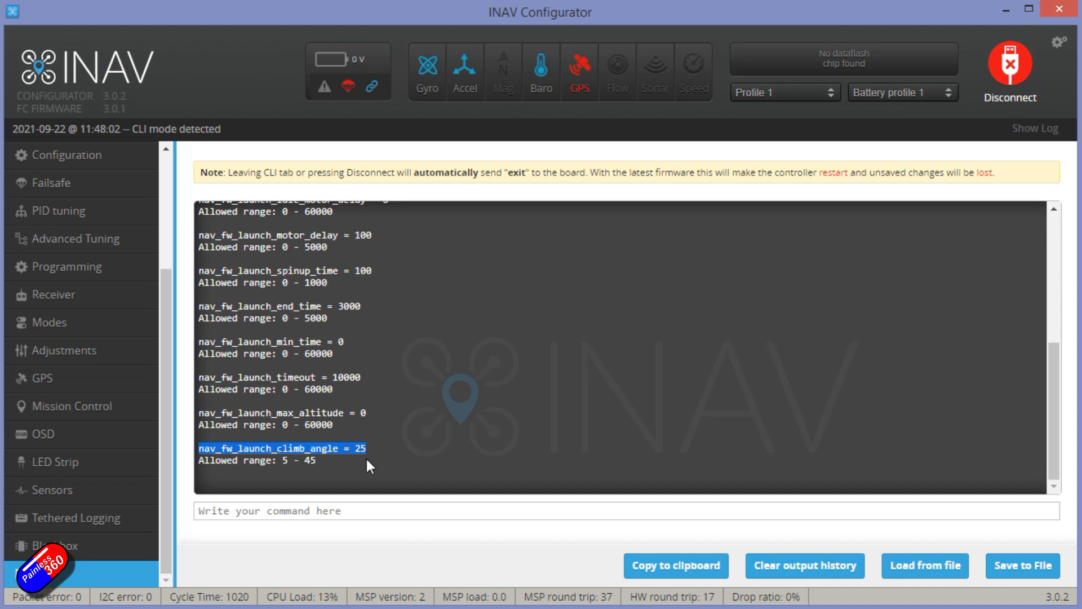
pyautogui.moveTo(373, 466)
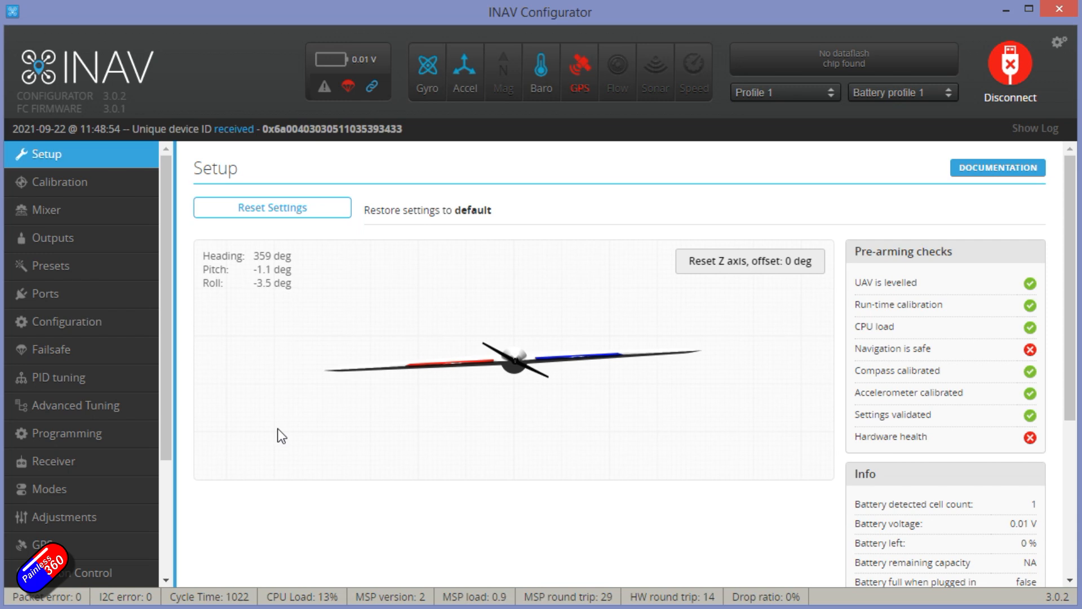
pyautogui.moveTo(104, 391)
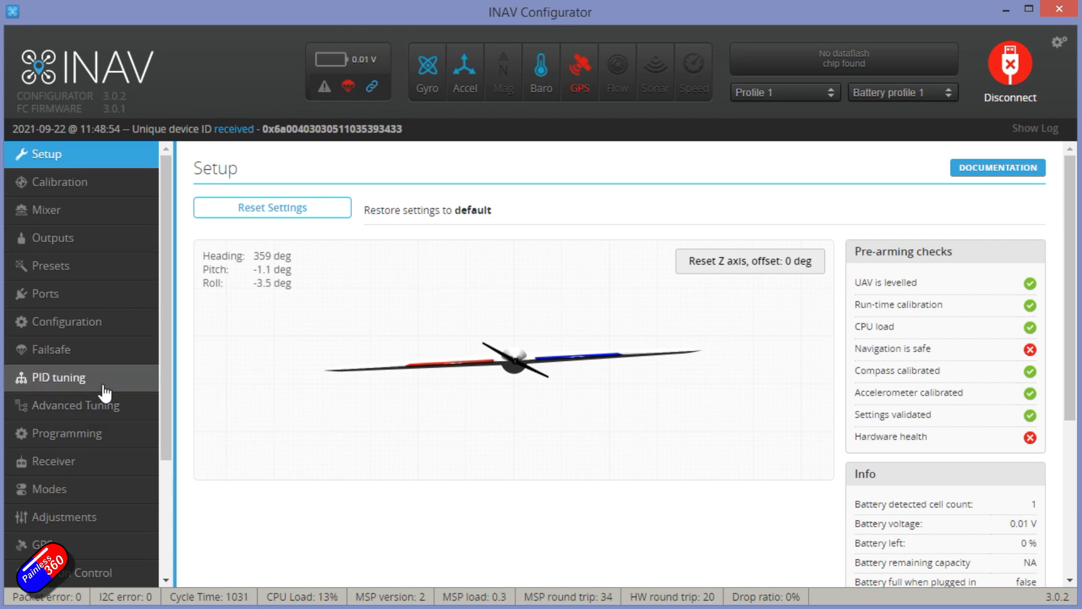
# Show the PID gains, pointing out Roll P 2 and FF 24 and Pitch FF 131
pyautogui.click(57, 376)
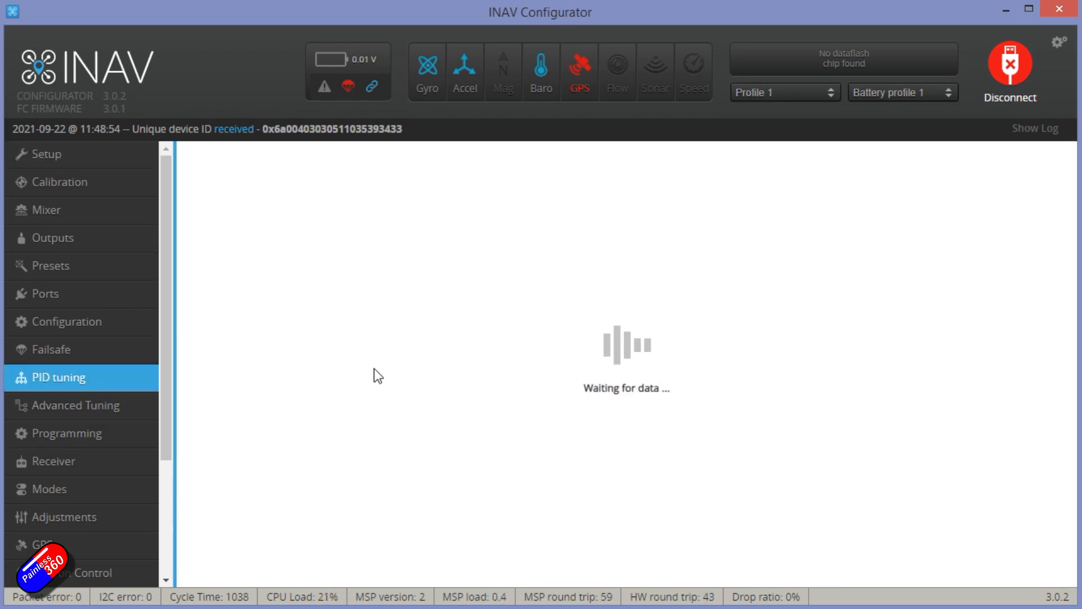
pyautogui.click(57, 377)
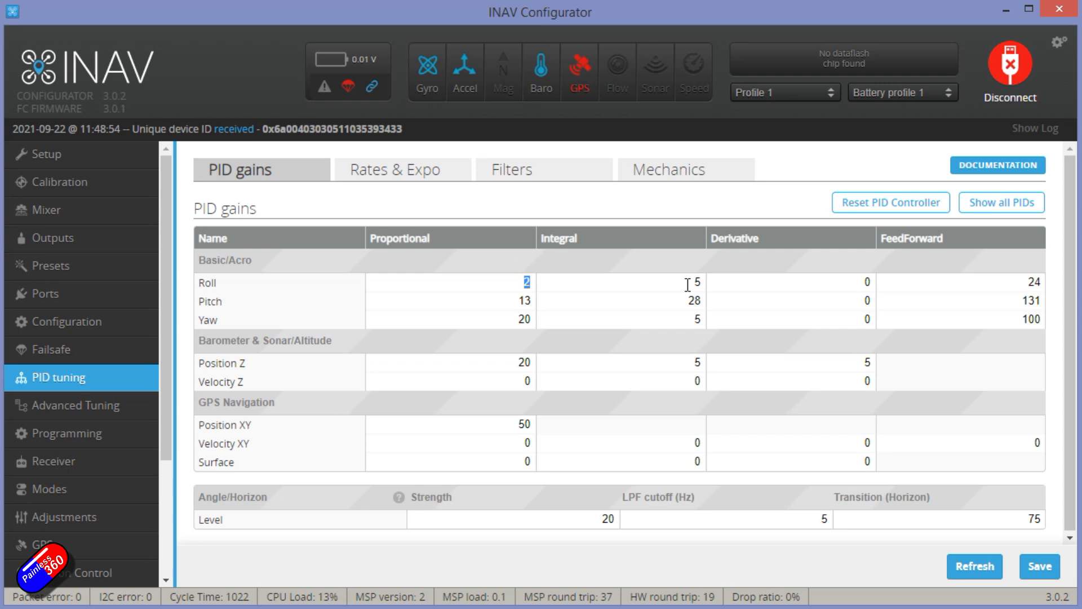
pyautogui.click(696, 282)
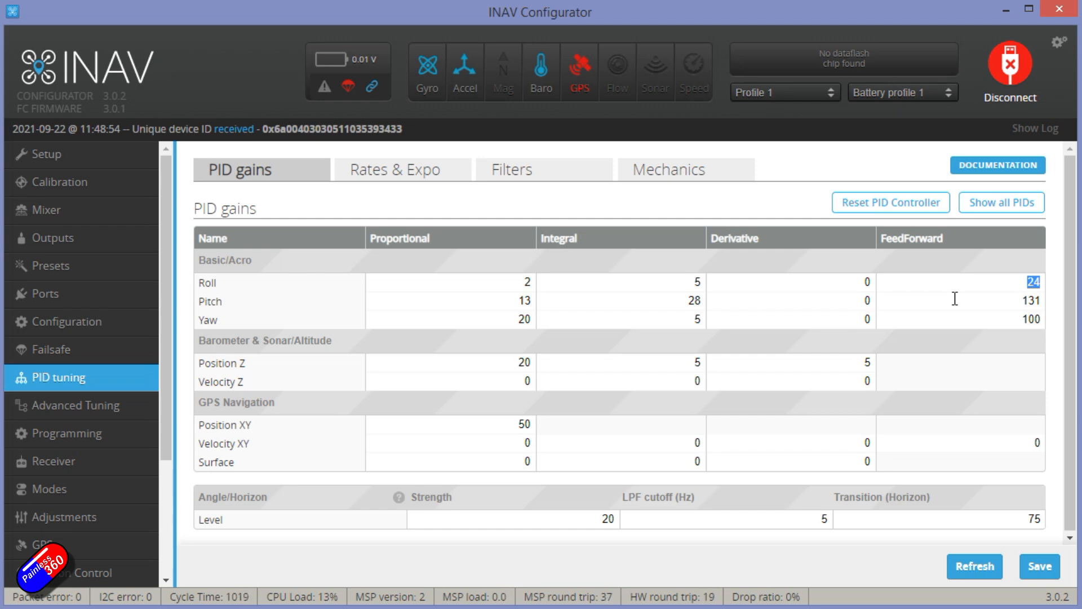
pyautogui.moveTo(890, 203)
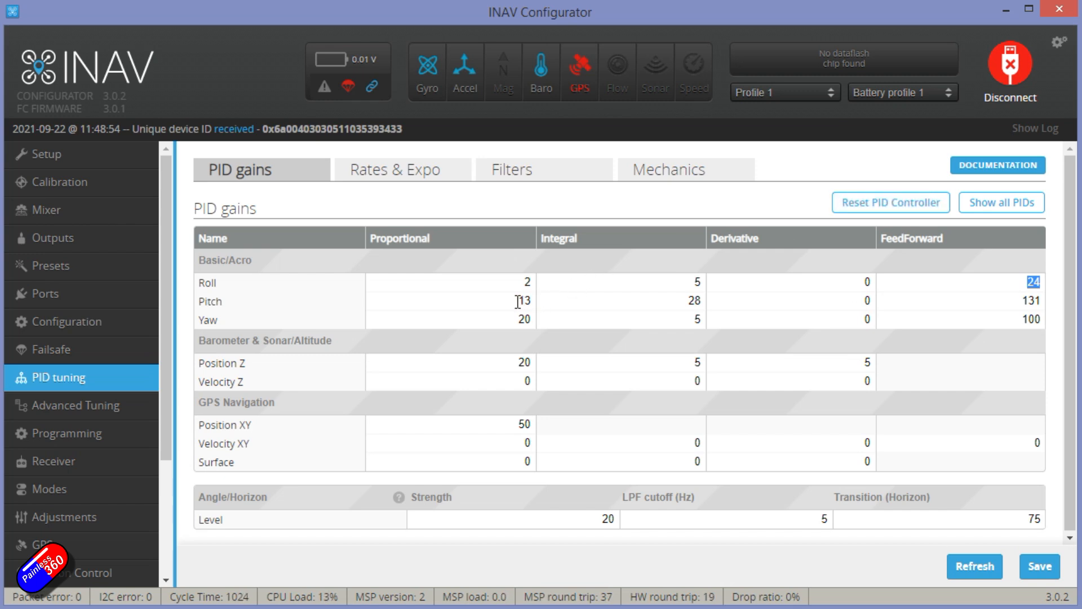
pyautogui.click(516, 301)
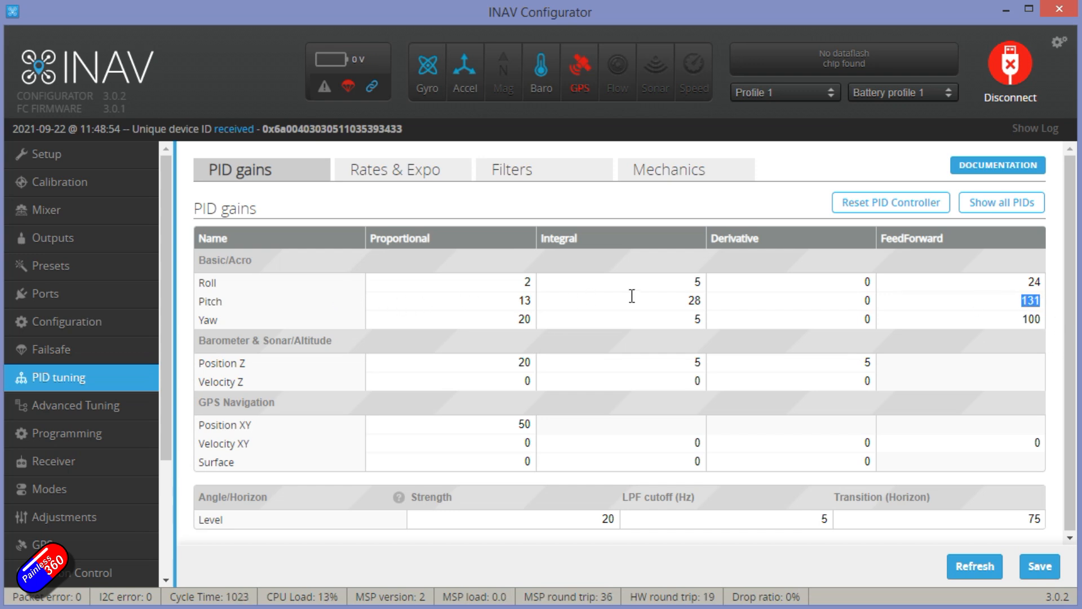
pyautogui.moveTo(401, 171)
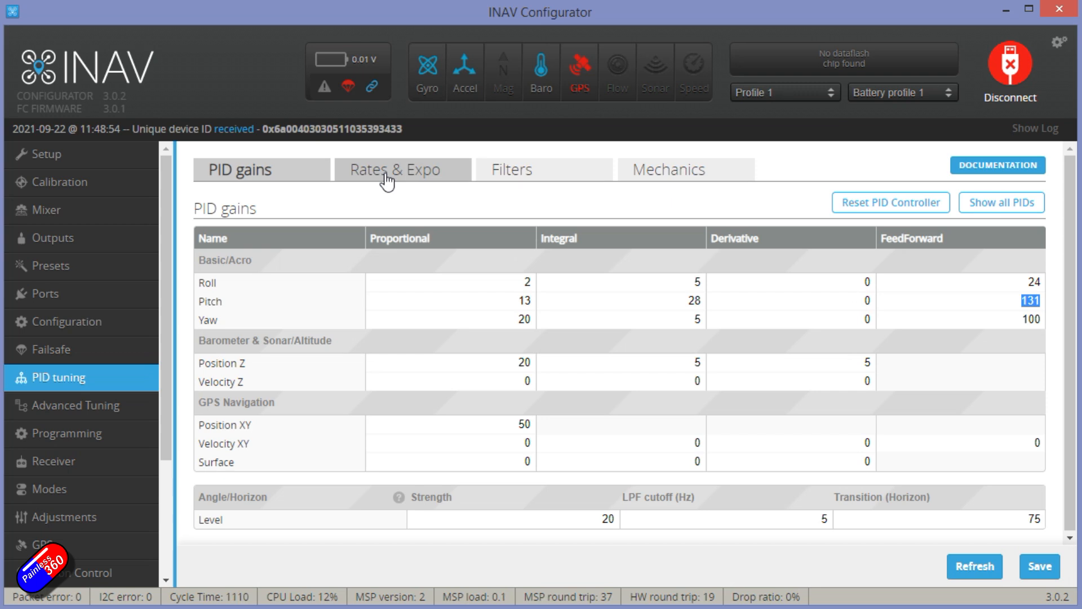
# Show Rates & Expo with roll 570, pitch 110, yaw 30 deg/s and expo 40
pyautogui.click(401, 169)
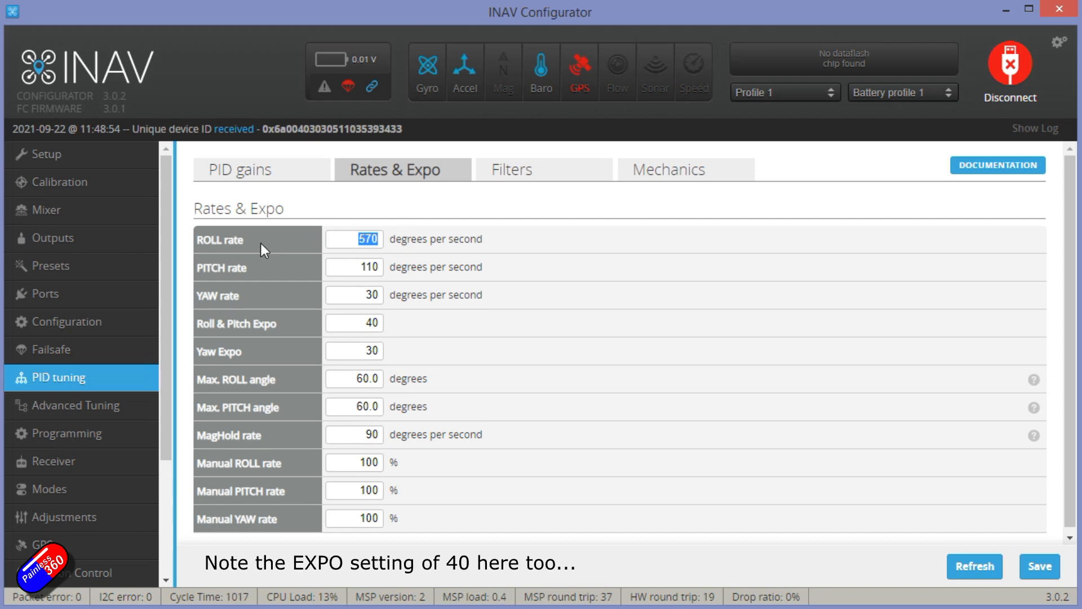
pyautogui.moveTo(351, 267)
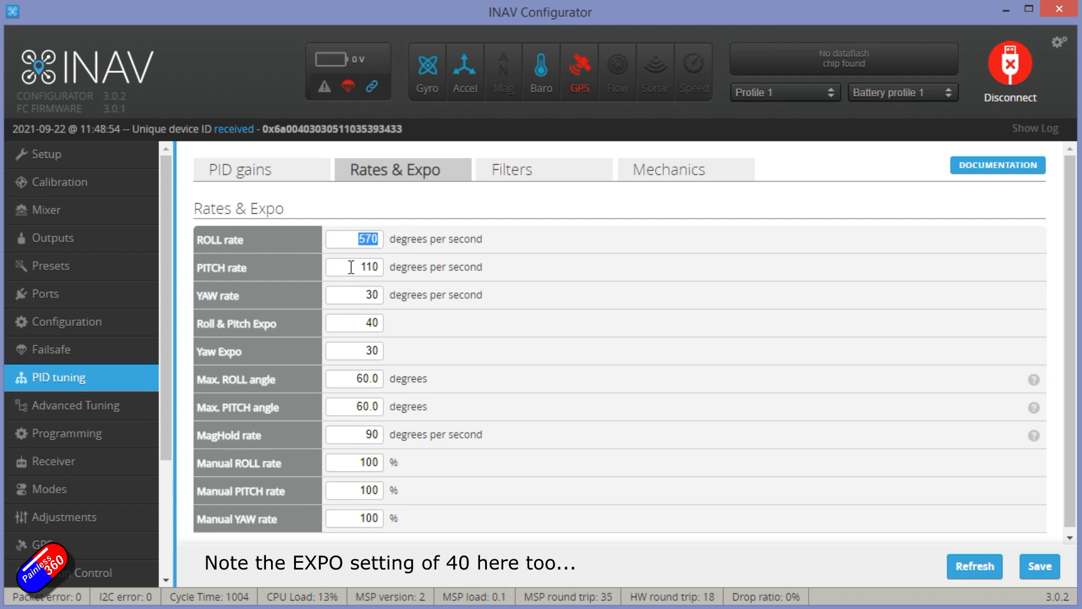
pyautogui.click(354, 267)
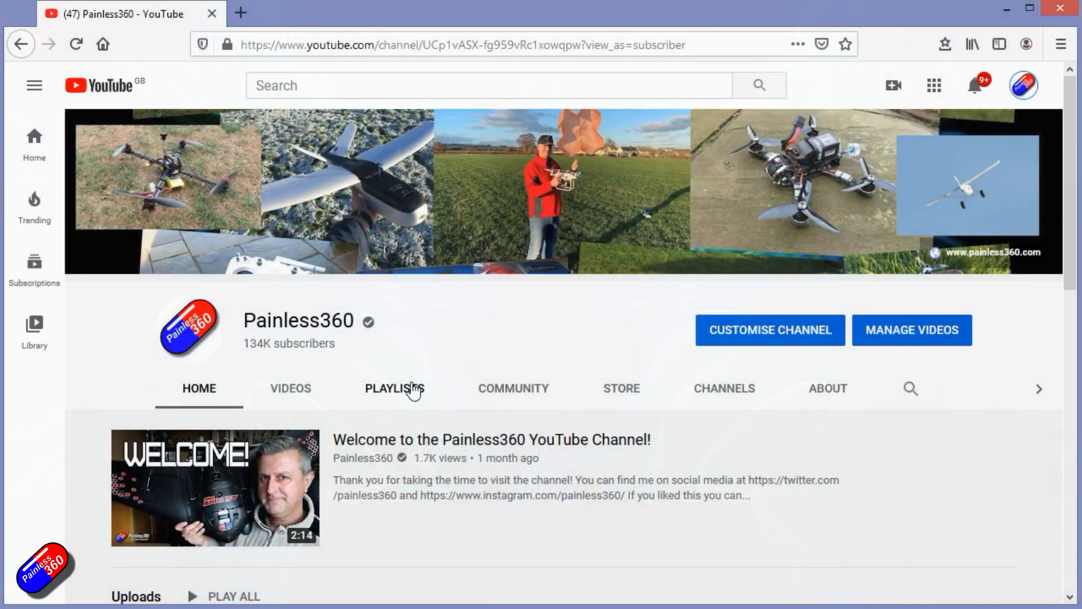
# Open the INAV for Beginners (2020) playlist, pause its first video and browse the episode list
pyautogui.click(394, 388)
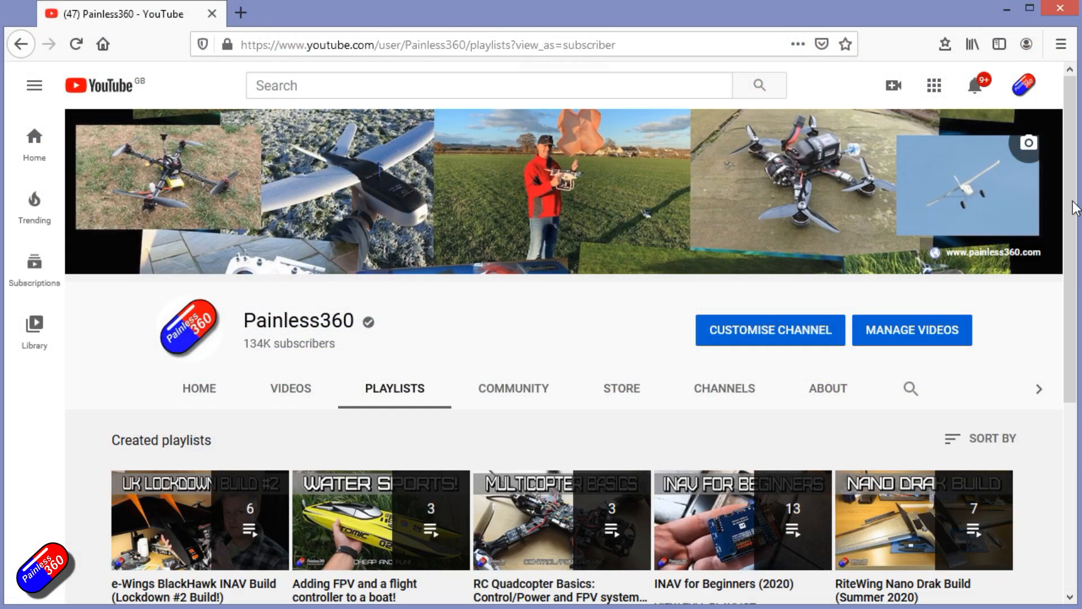
pyautogui.scroll(-3)
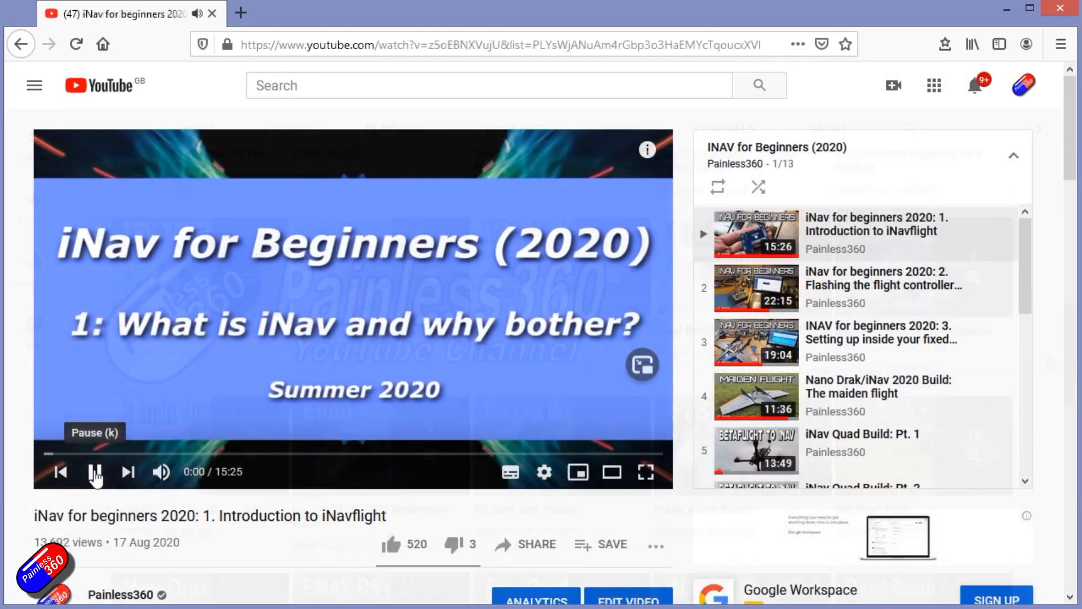
pyautogui.click(94, 472)
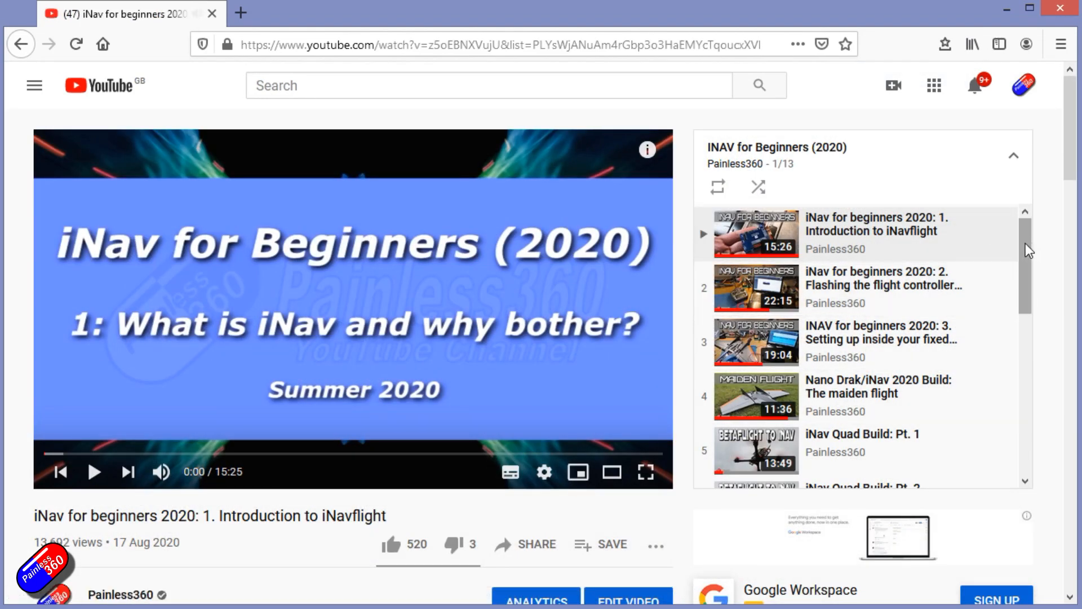
pyautogui.scroll(-3)
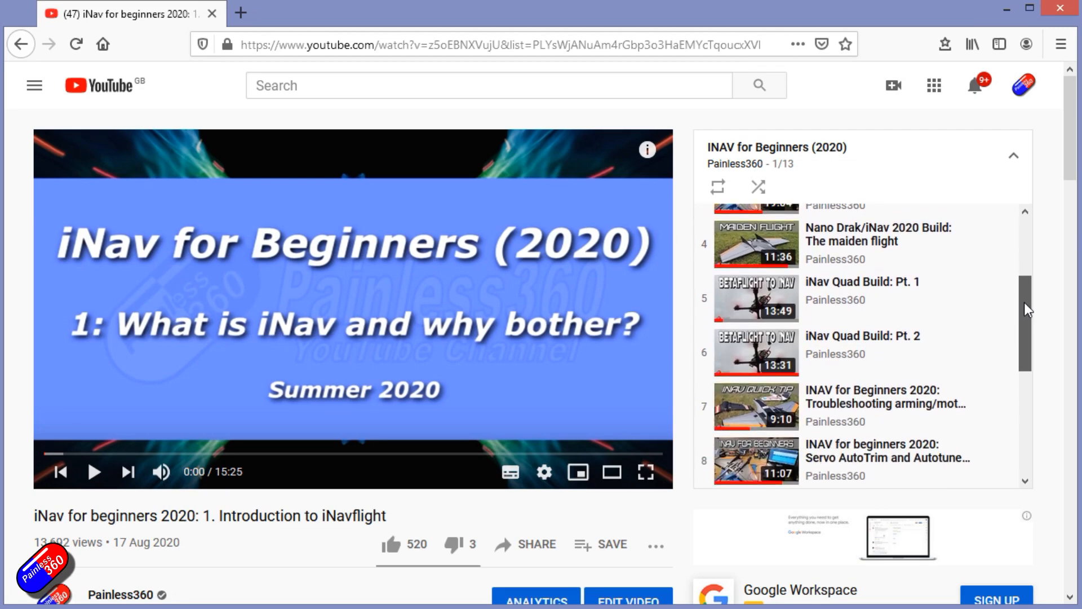